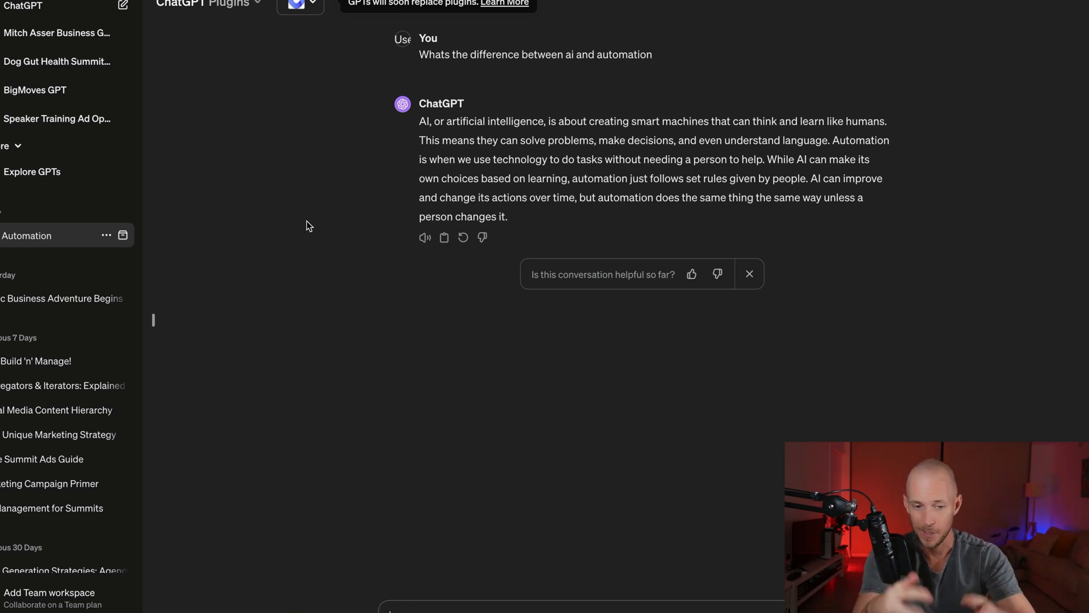
{"action": "mouse_move", "coordinate": [441, 124]}
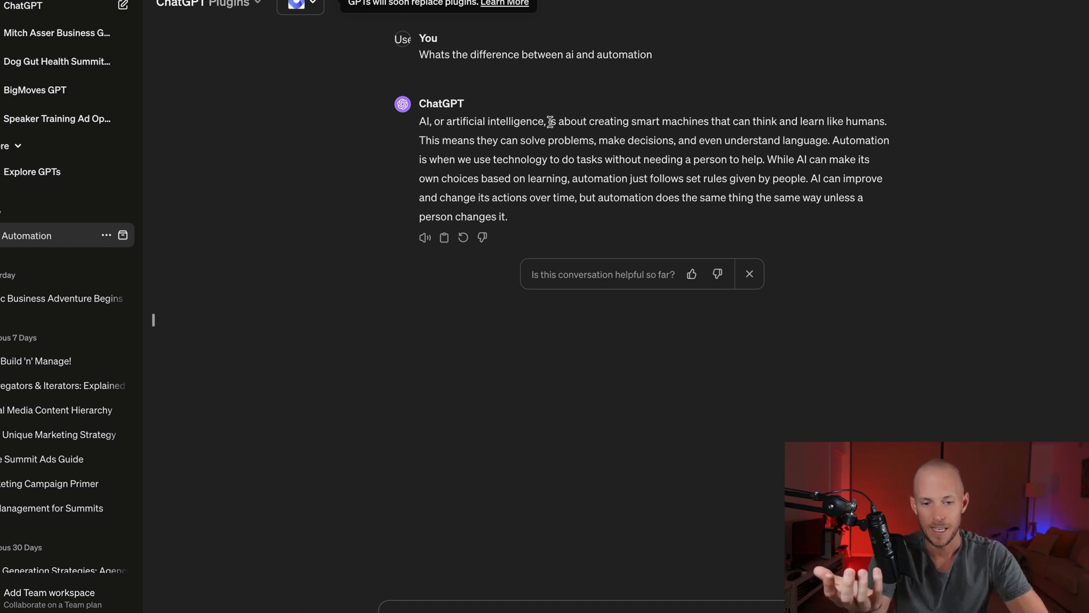
{"action": "mouse_move", "coordinate": [292, 330]}
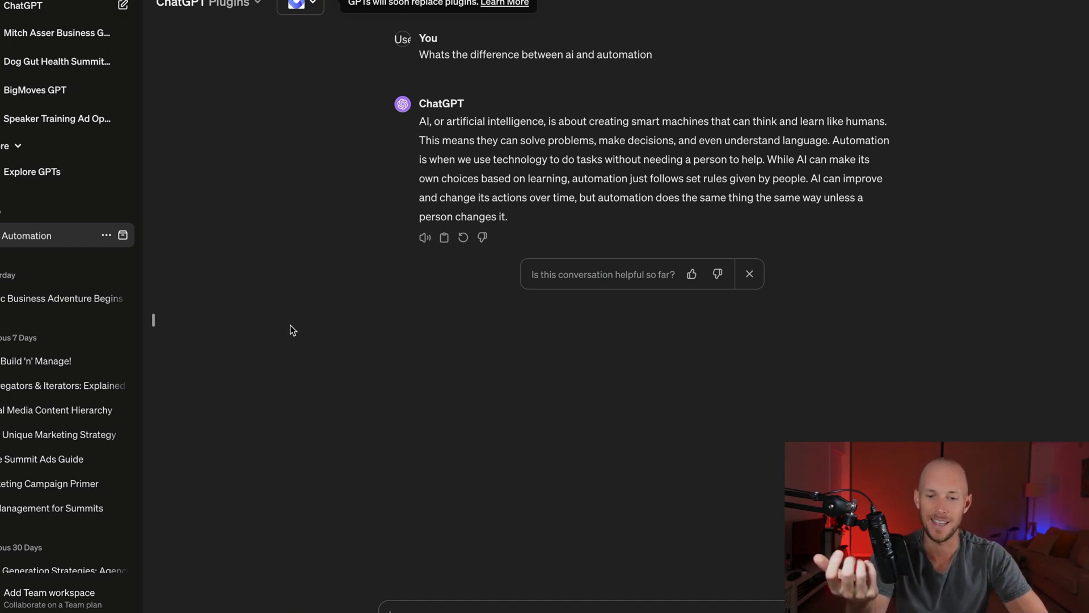
{"action": "mouse_move", "coordinate": [289, 245]}
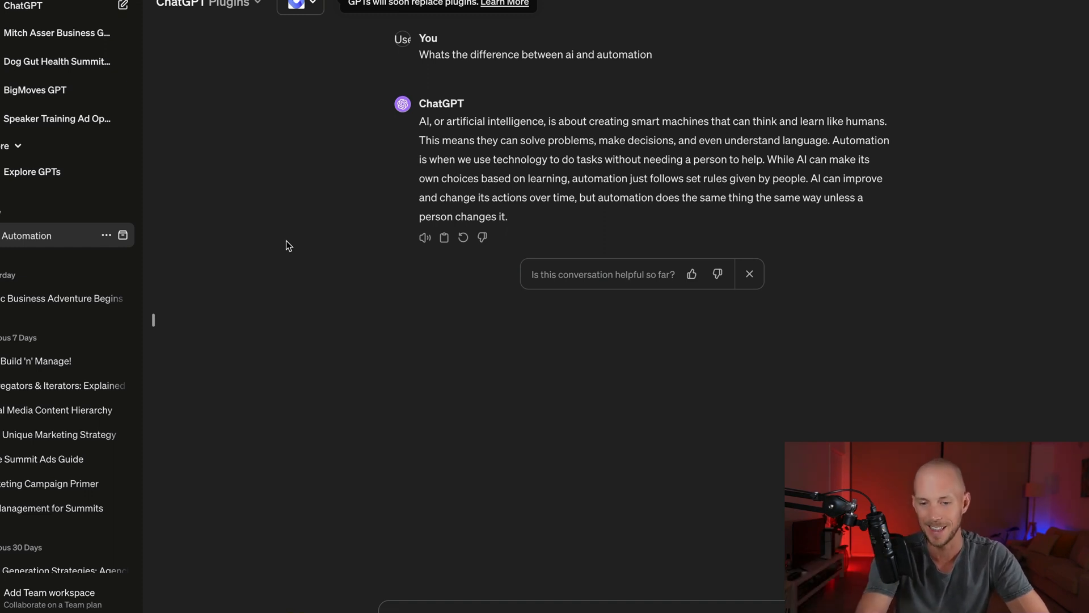
{"action": "mouse_move", "coordinate": [312, 244]}
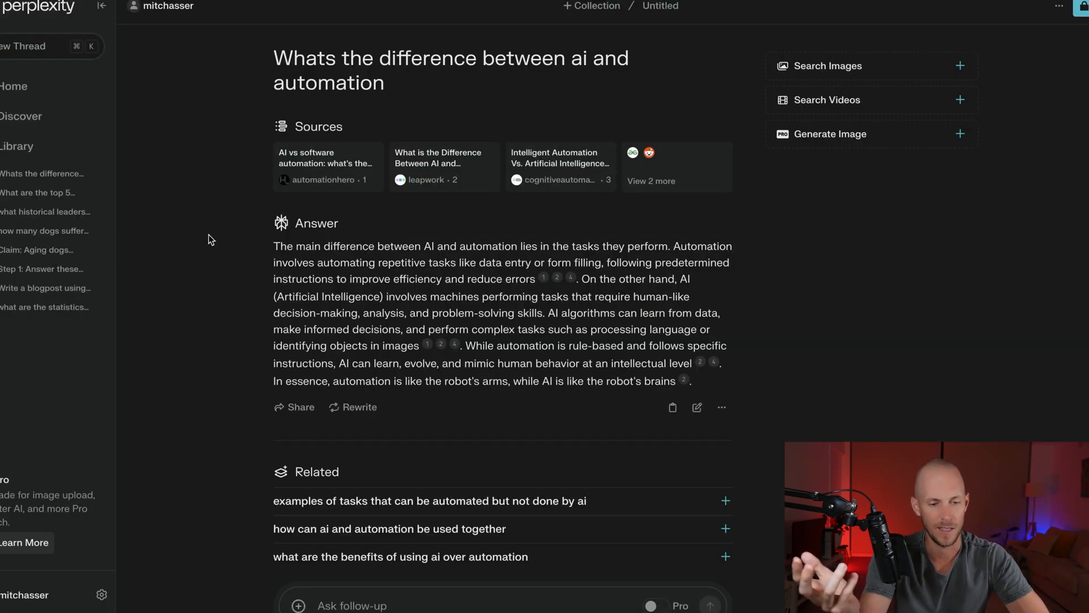
Scroll the YouTube Production grid down and right to reach the transcript and AI columns
{"action": "scroll", "scroll_direction": "down", "scroll_amount": 3}
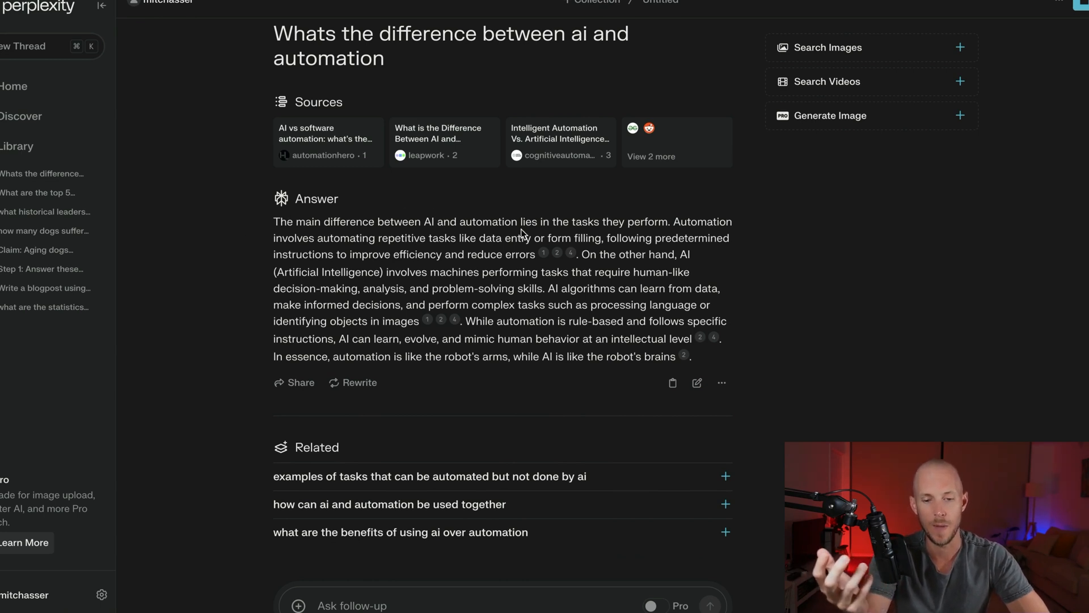
{"action": "mouse_move", "coordinate": [262, 269]}
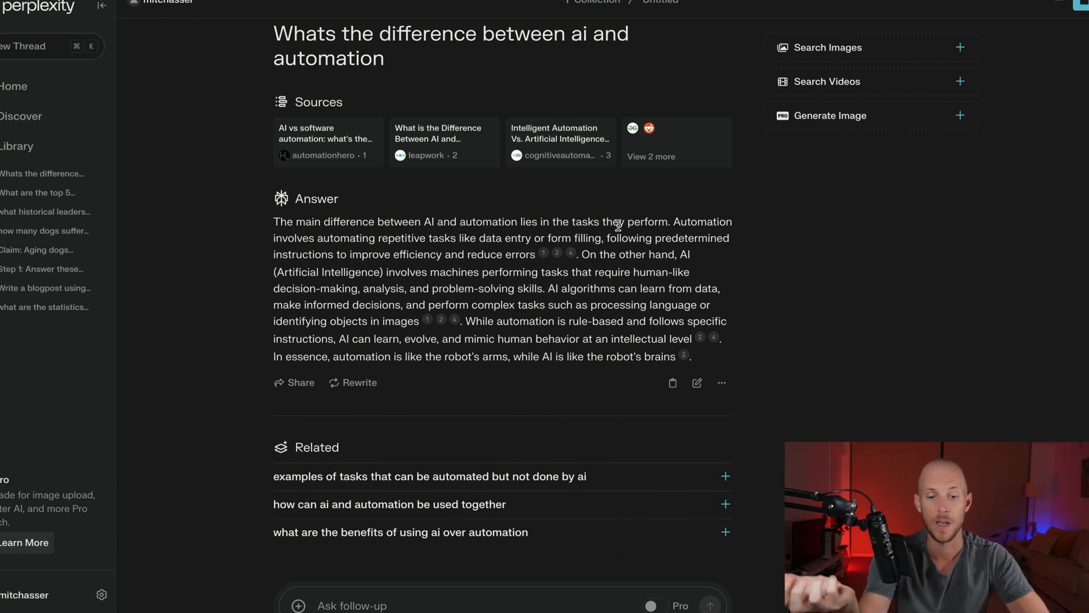
{"action": "mouse_move", "coordinate": [357, 273]}
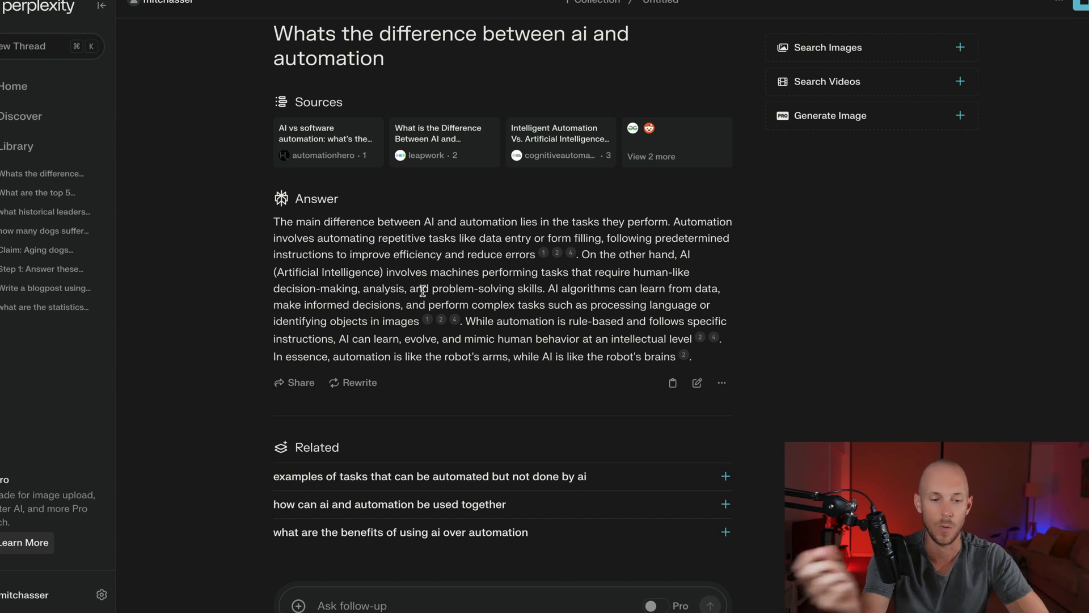
{"action": "mouse_move", "coordinate": [458, 310]}
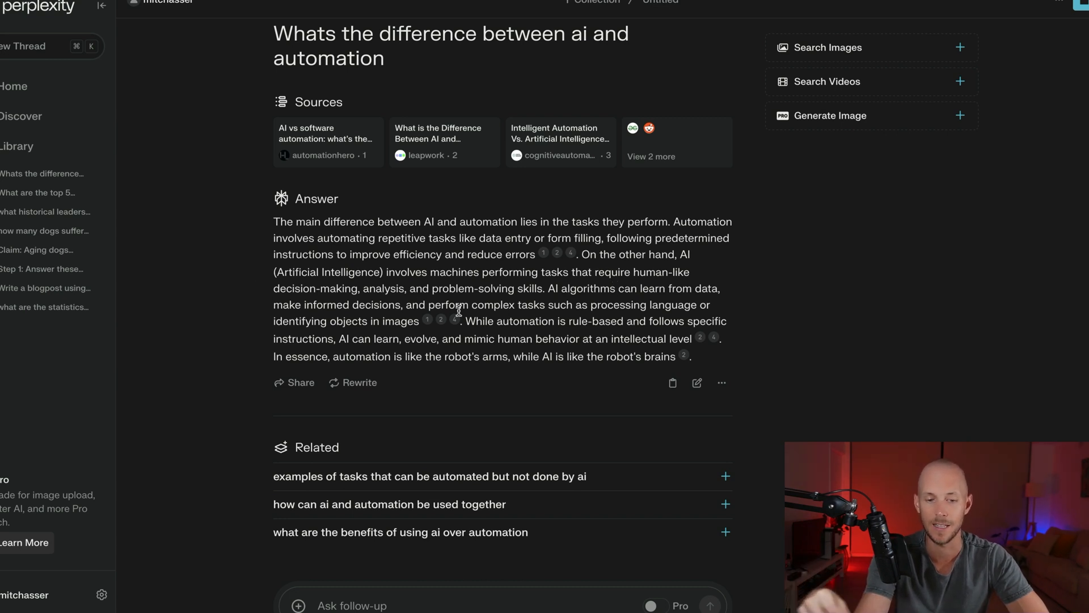
{"action": "mouse_move", "coordinate": [111, 370]}
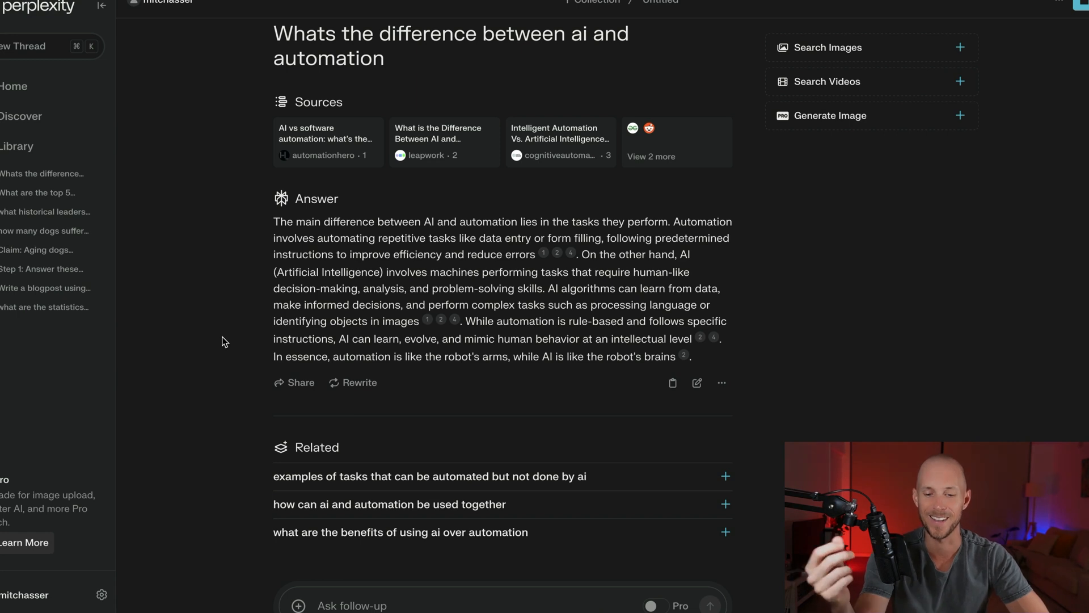
{"action": "mouse_move", "coordinate": [239, 251]}
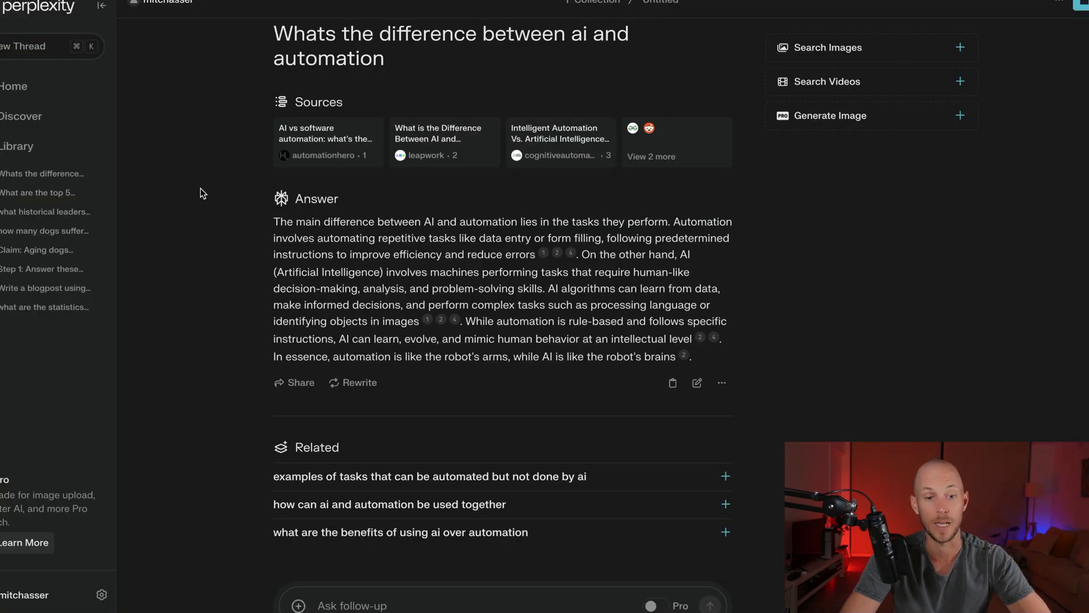
{"action": "mouse_move", "coordinate": [202, 41]}
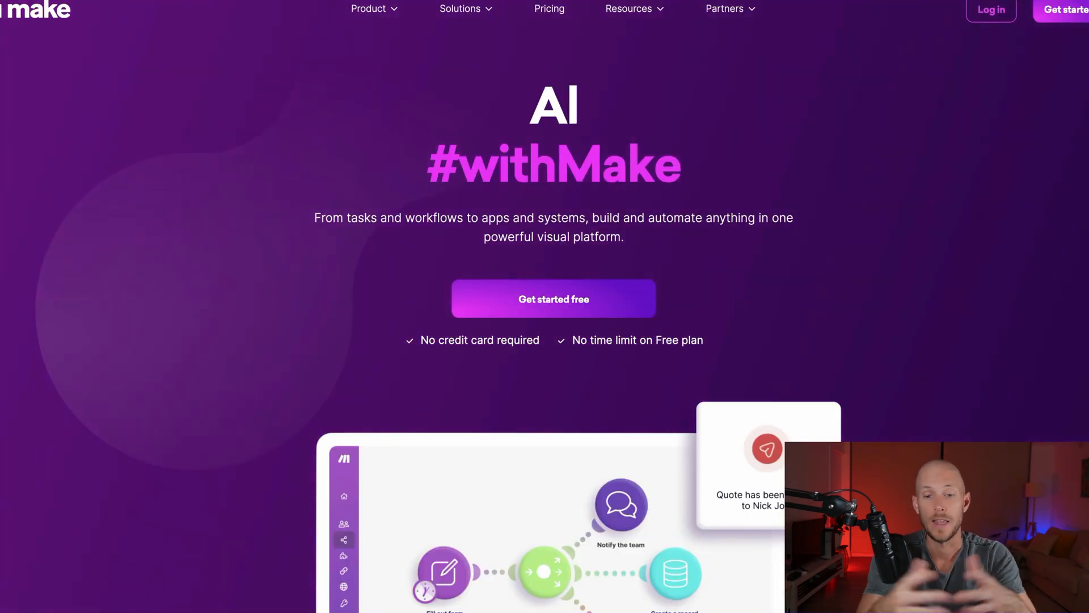
{"action": "left_click", "coordinate": [724, 9]}
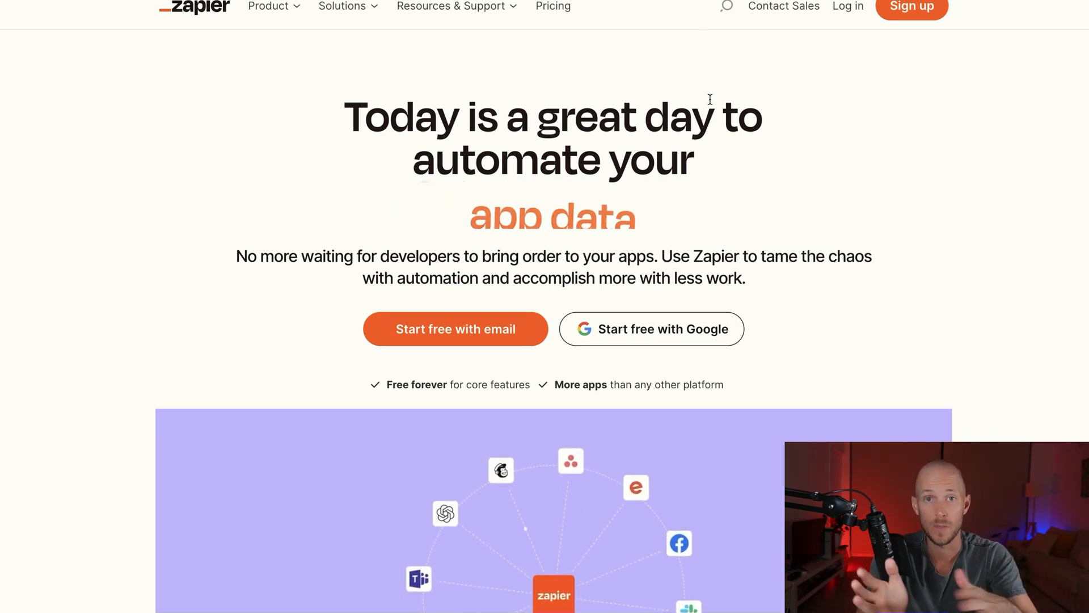
{"action": "scroll", "scroll_direction": "down", "scroll_amount": 3}
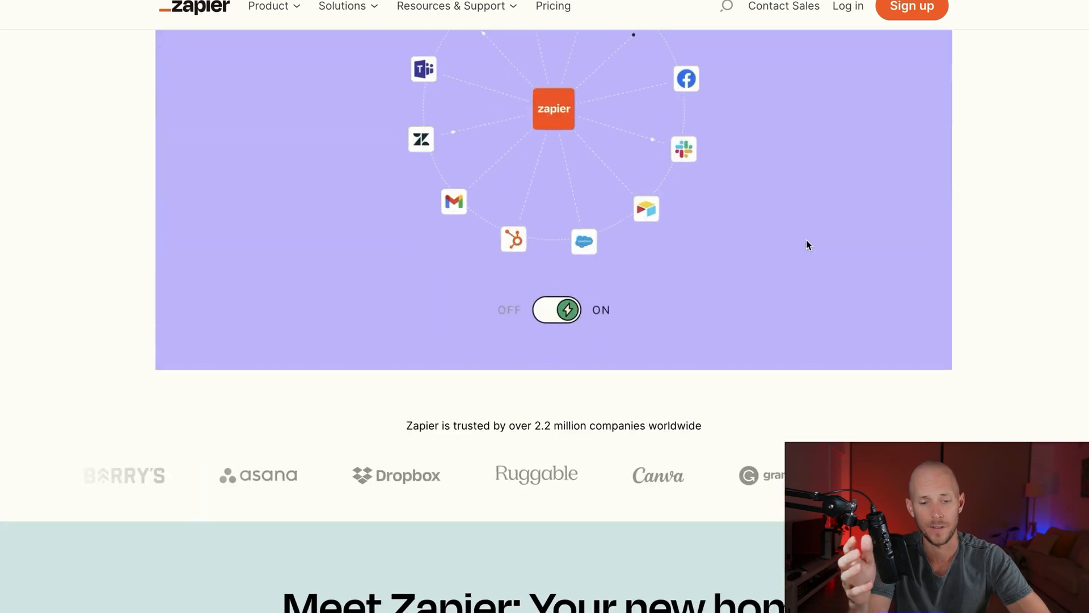
{"action": "scroll", "scroll_direction": "down", "scroll_amount": 3}
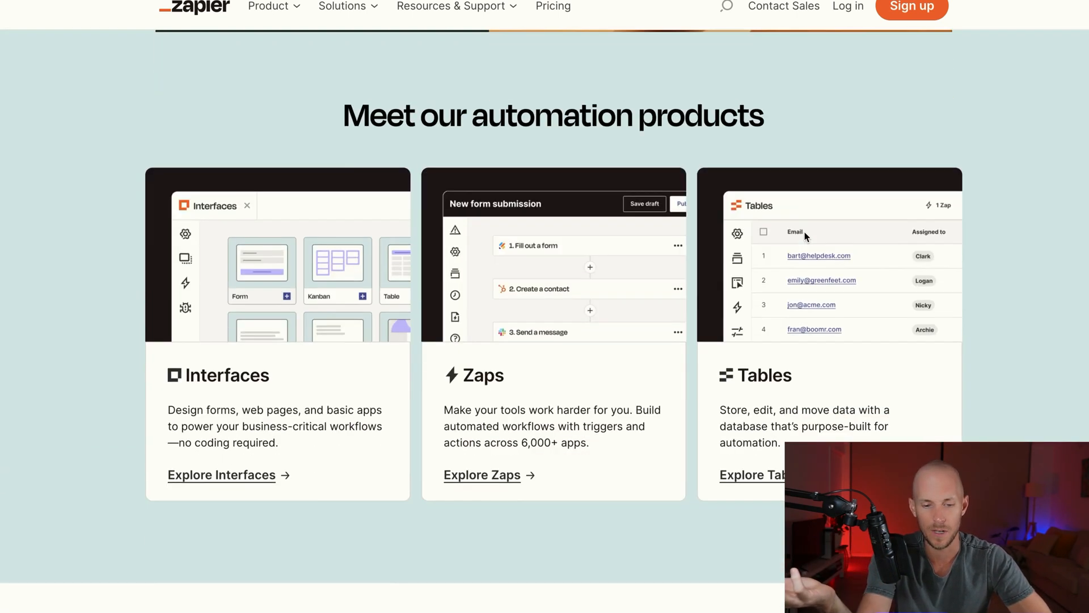
{"action": "scroll", "scroll_direction": "down", "scroll_amount": 3}
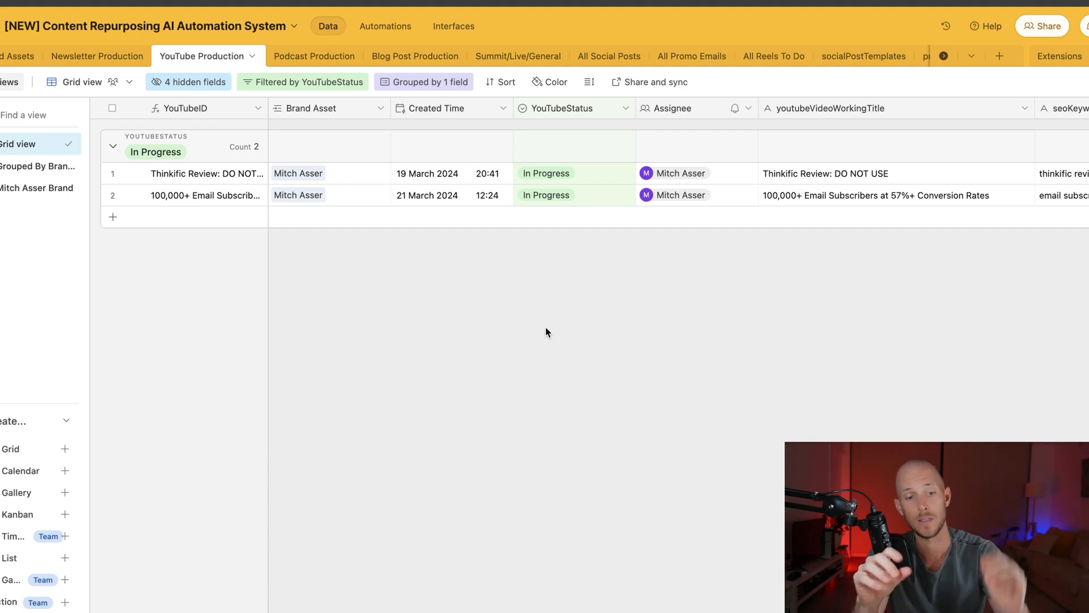
{"action": "mouse_move", "coordinate": [446, 203]}
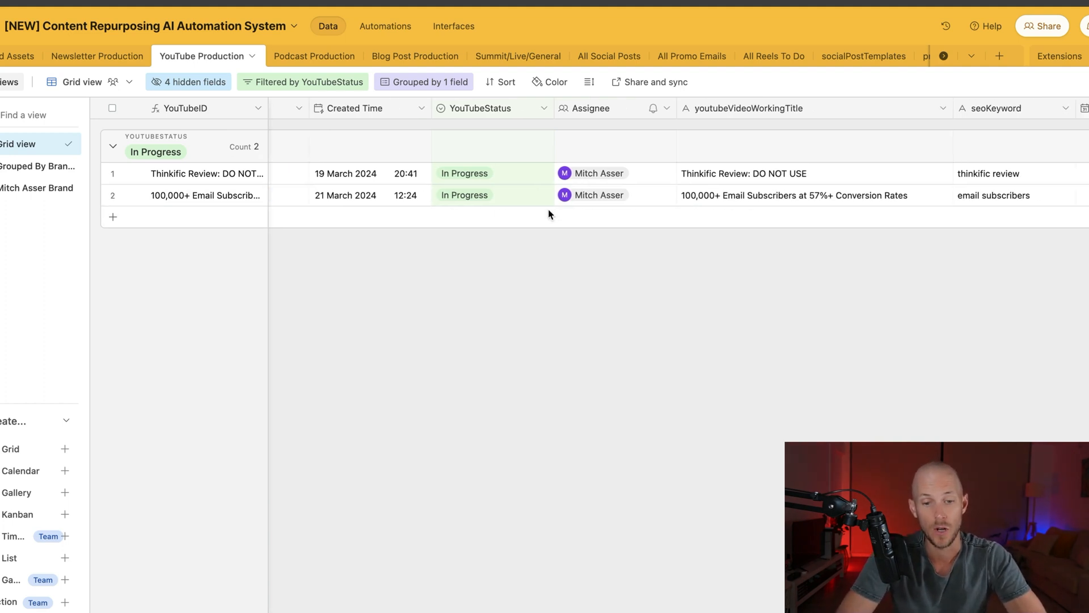
{"action": "scroll", "scroll_direction": "right", "scroll_amount": 3}
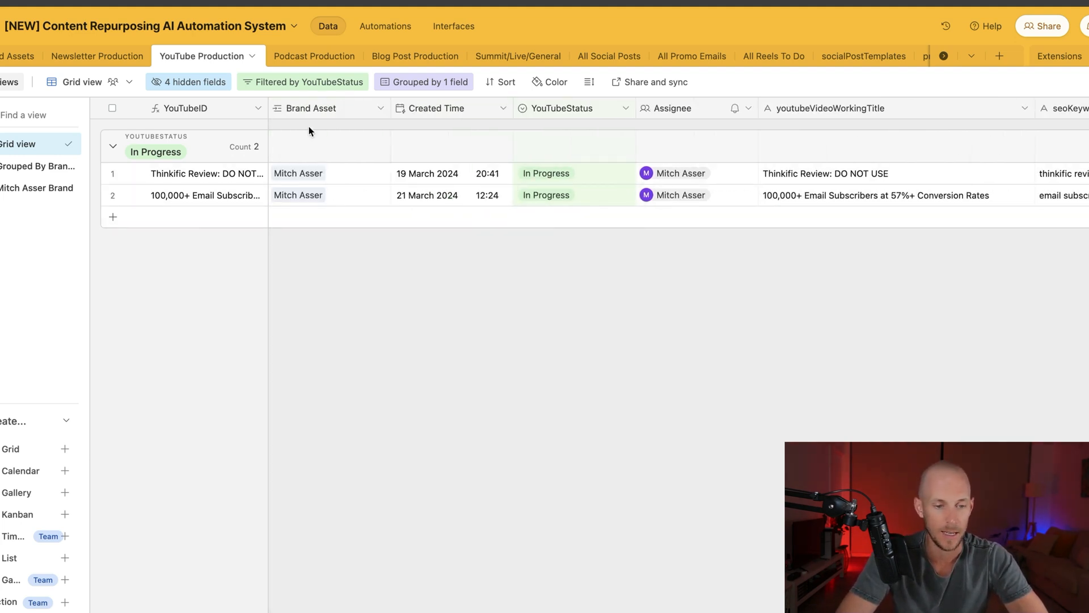
{"action": "scroll", "scroll_direction": "right", "scroll_amount": 3}
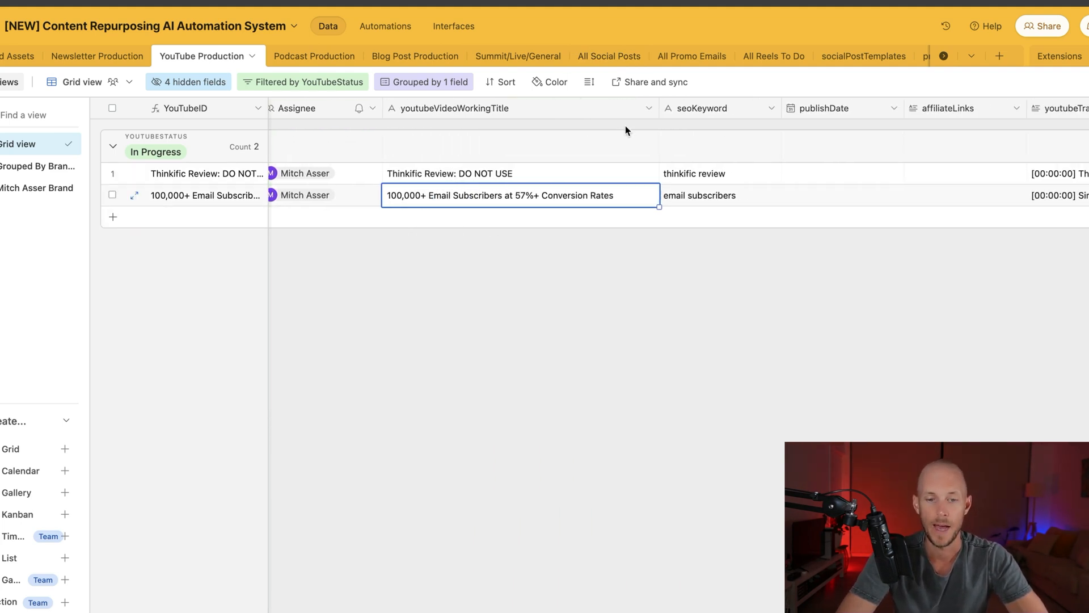
{"action": "mouse_move", "coordinate": [524, 97]}
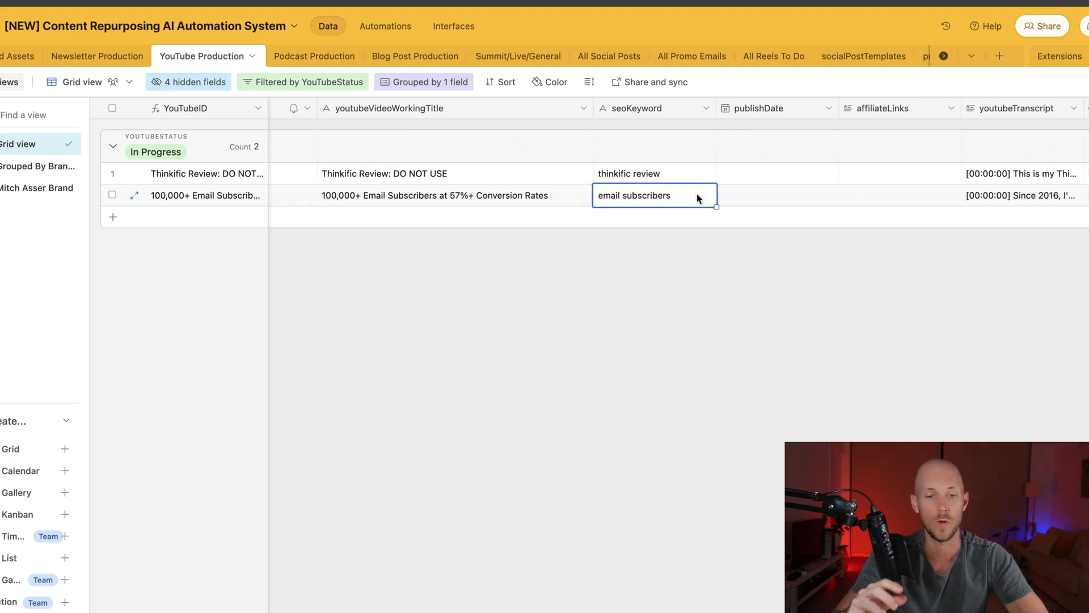
{"action": "scroll", "scroll_direction": "right", "scroll_amount": 3}
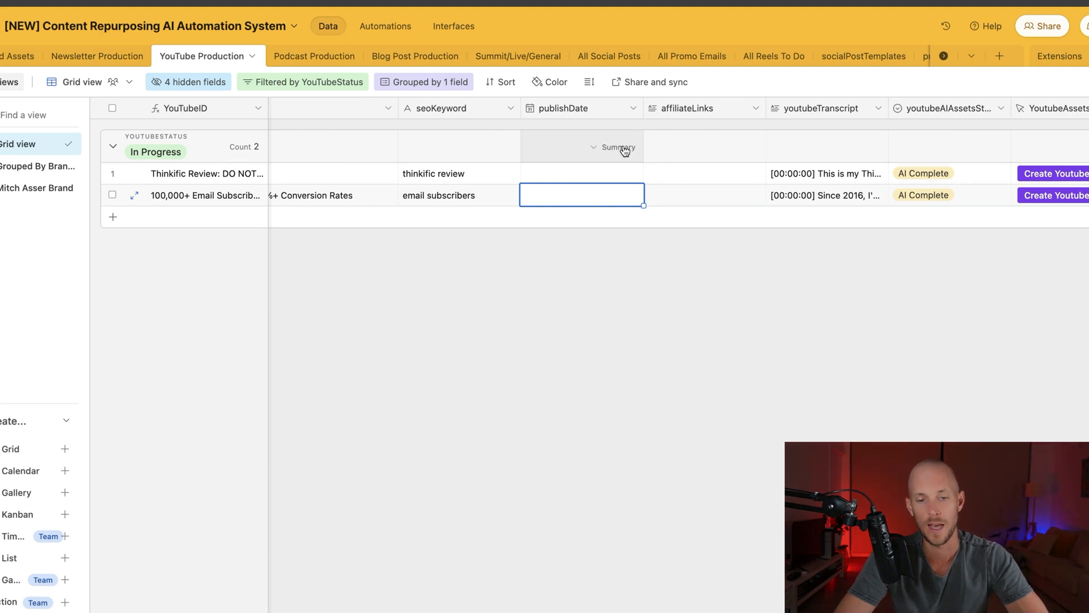
{"action": "scroll", "scroll_direction": "right", "scroll_amount": 3}
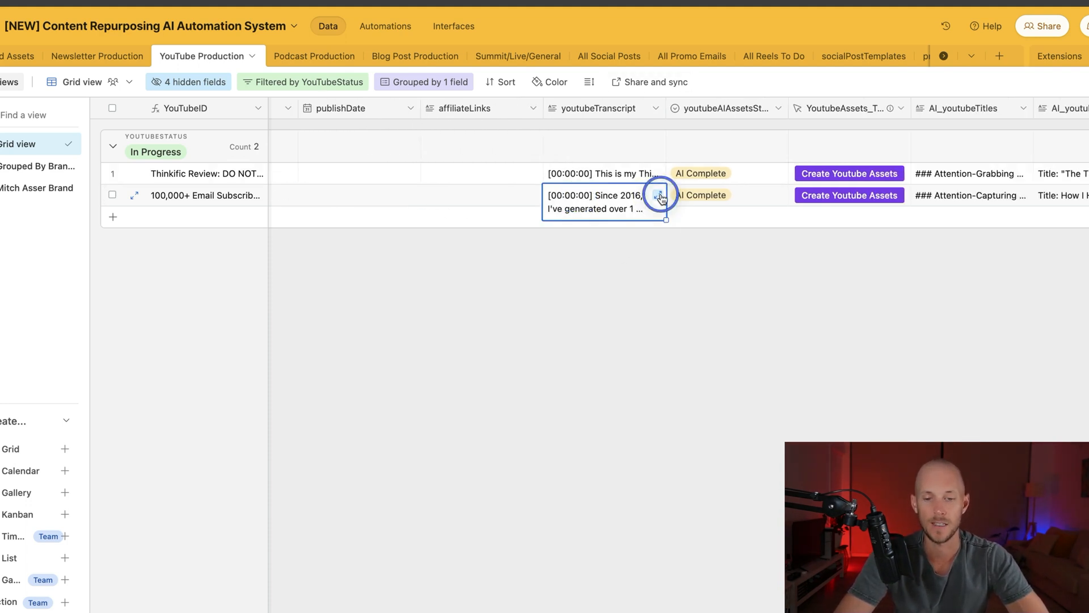
Expand the 100,000+ Email Subscribers video's youtubeTranscript cell and read through it
{"action": "left_click", "coordinate": [658, 195]}
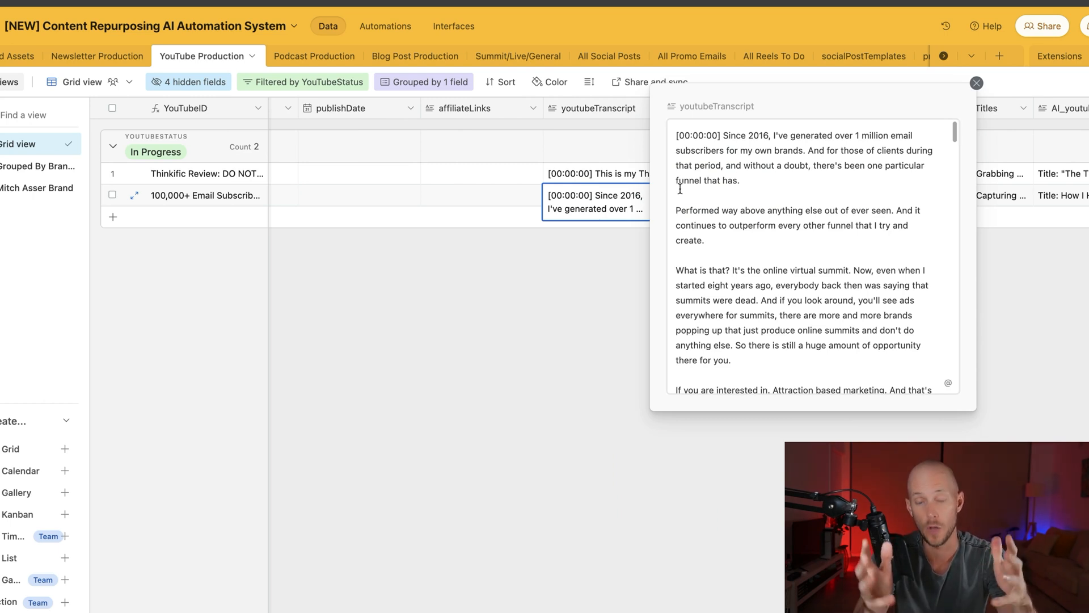
{"action": "scroll", "scroll_direction": "down", "scroll_amount": 3}
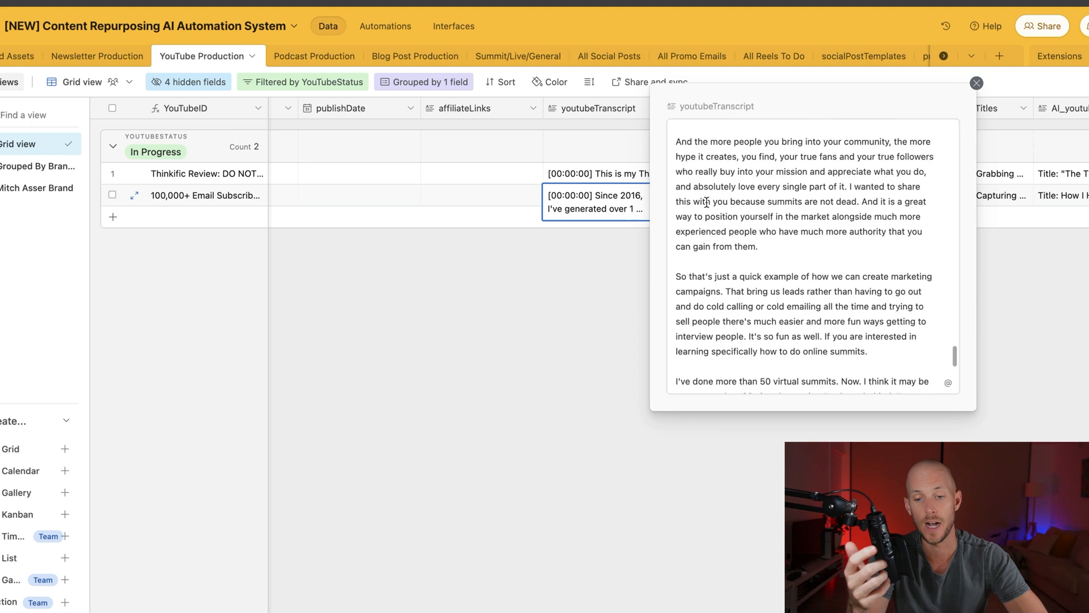
{"action": "scroll", "scroll_direction": "down", "scroll_amount": 3}
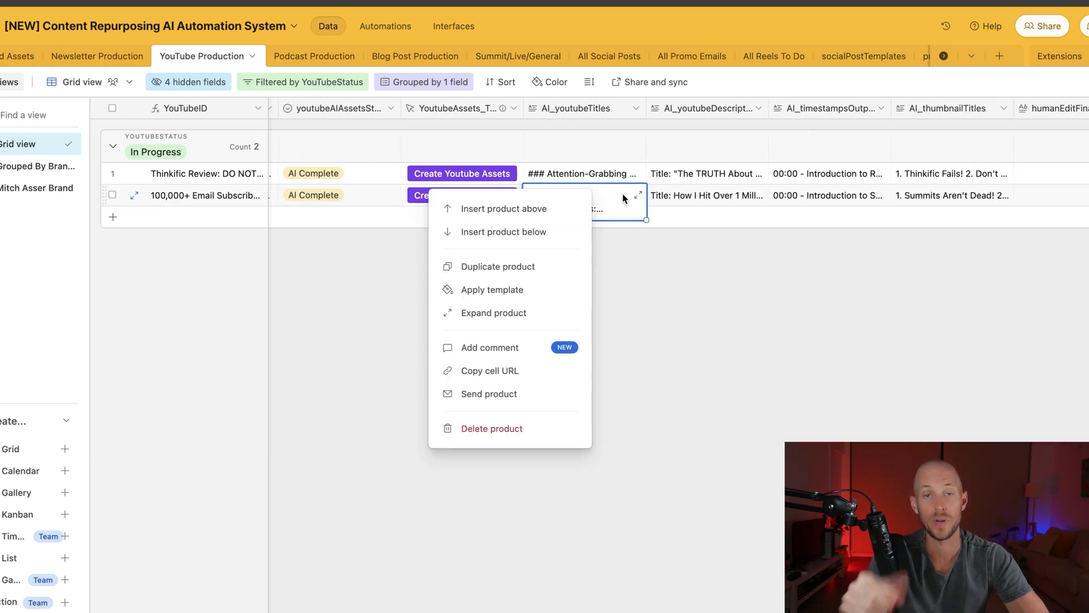
{"action": "mouse_move", "coordinate": [640, 193]}
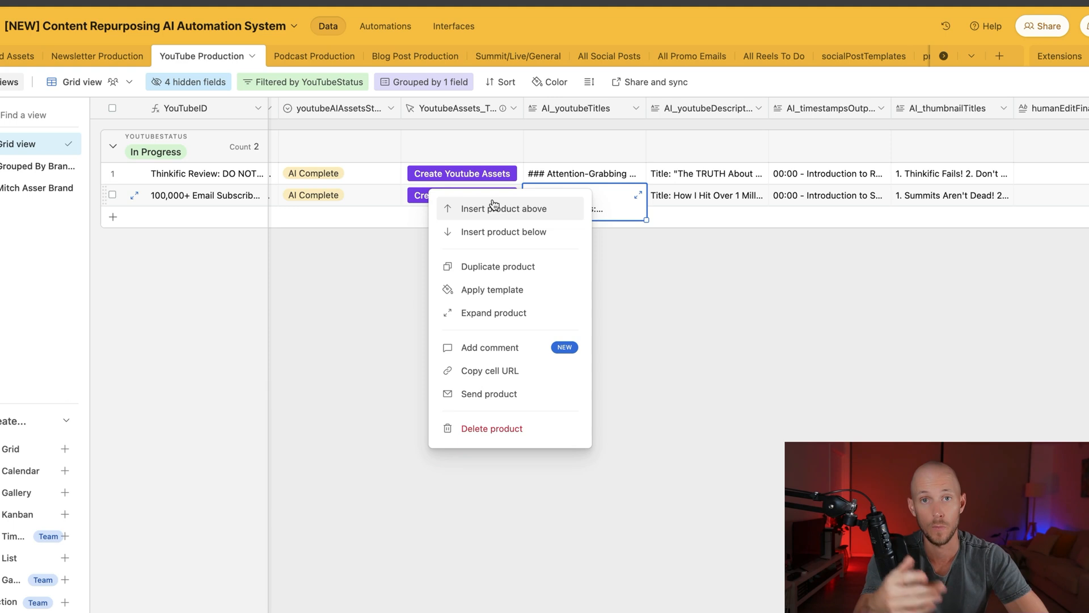
{"action": "mouse_move", "coordinate": [540, 224]}
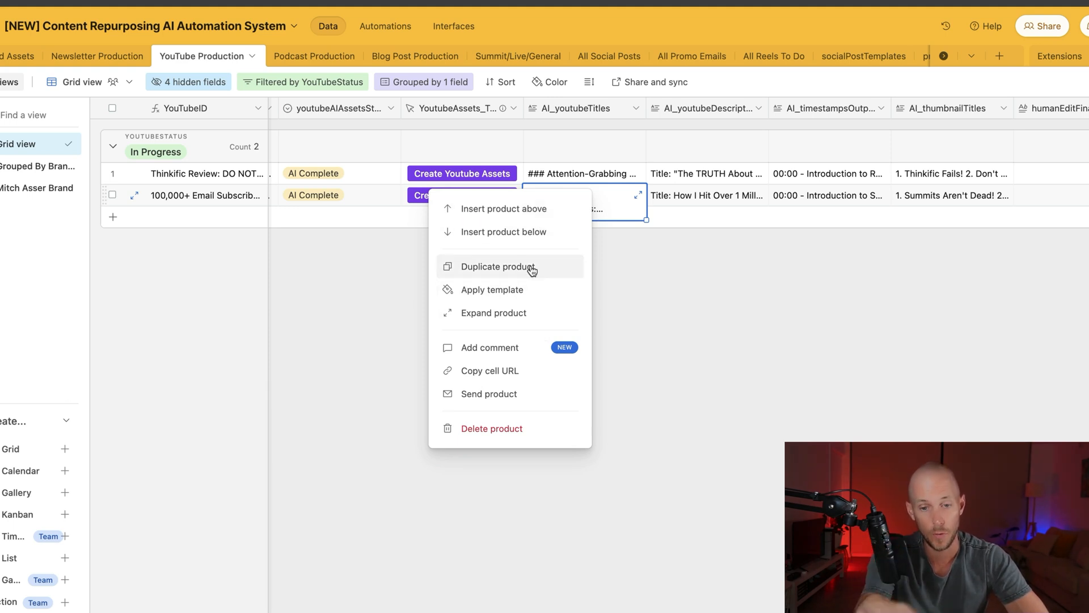
{"action": "mouse_move", "coordinate": [522, 318]}
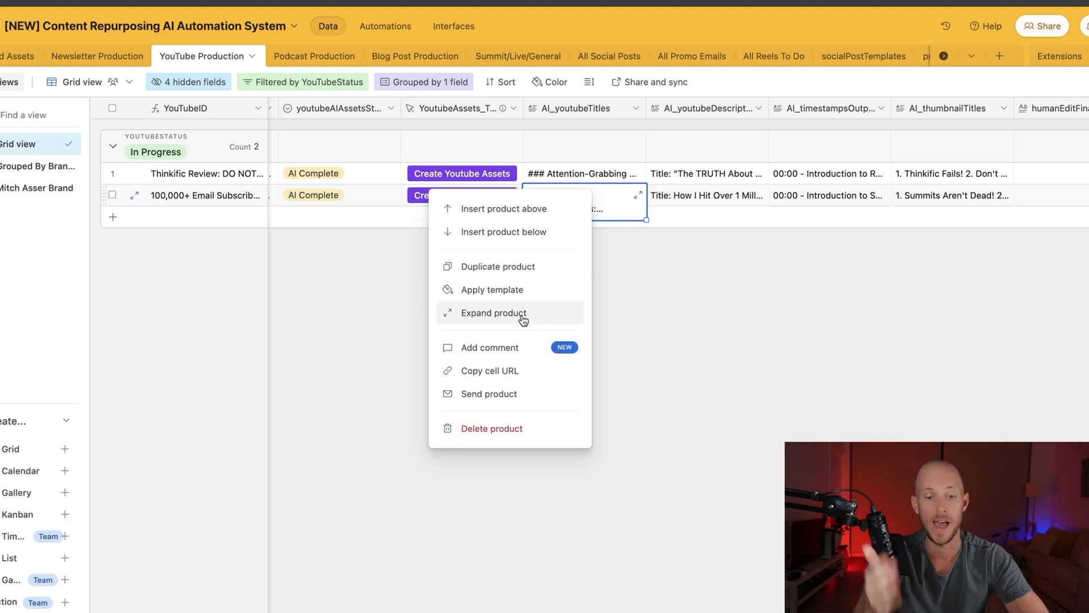
Expand the second video's record and highlight the five attention-capturing title ideas in AI_youtubeTitles
{"action": "left_click", "coordinate": [494, 313]}
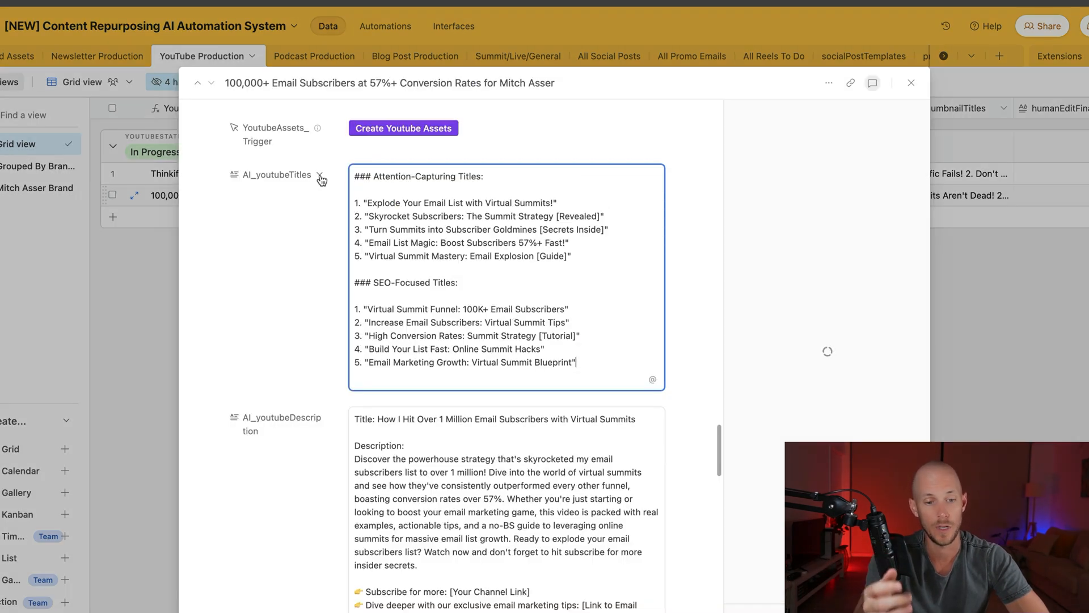
{"action": "mouse_move", "coordinate": [387, 180]}
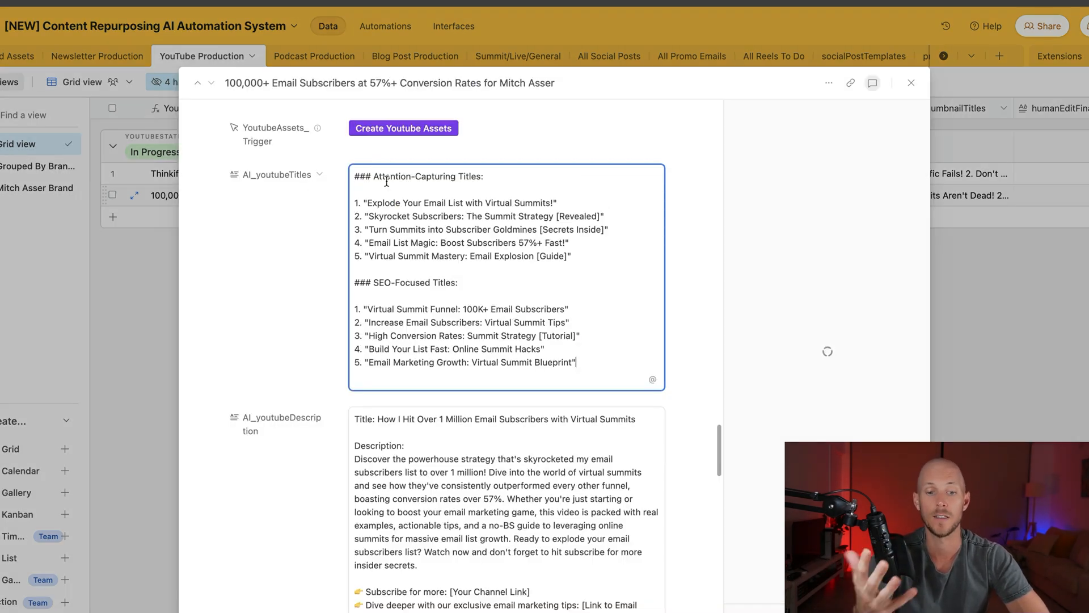
{"action": "left_click", "coordinate": [872, 83]}
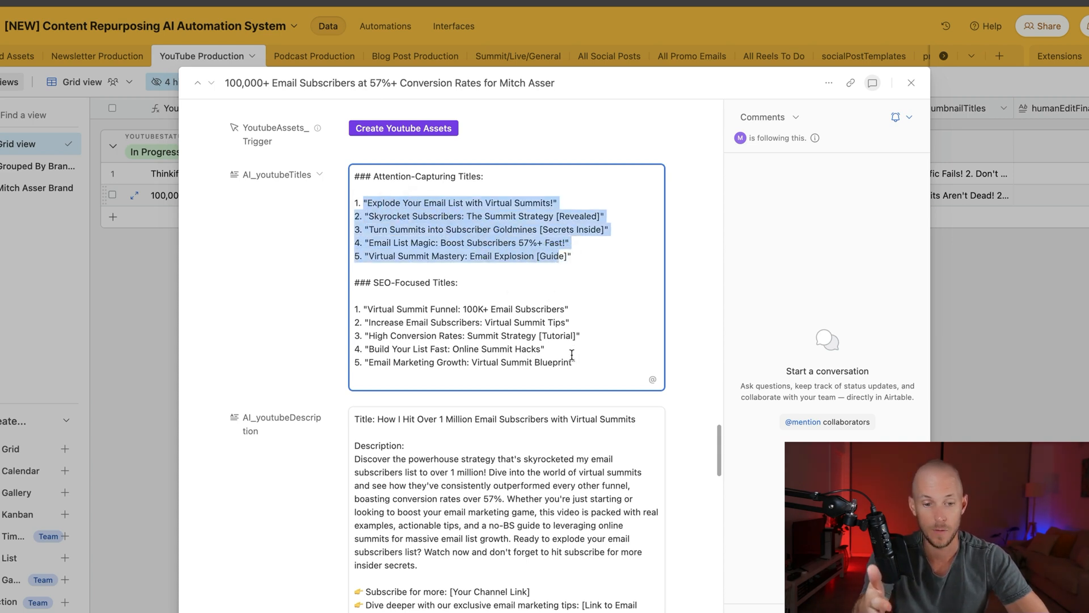
{"action": "left_click_drag", "start_coordinate": [362, 309], "coordinate": [577, 362]}
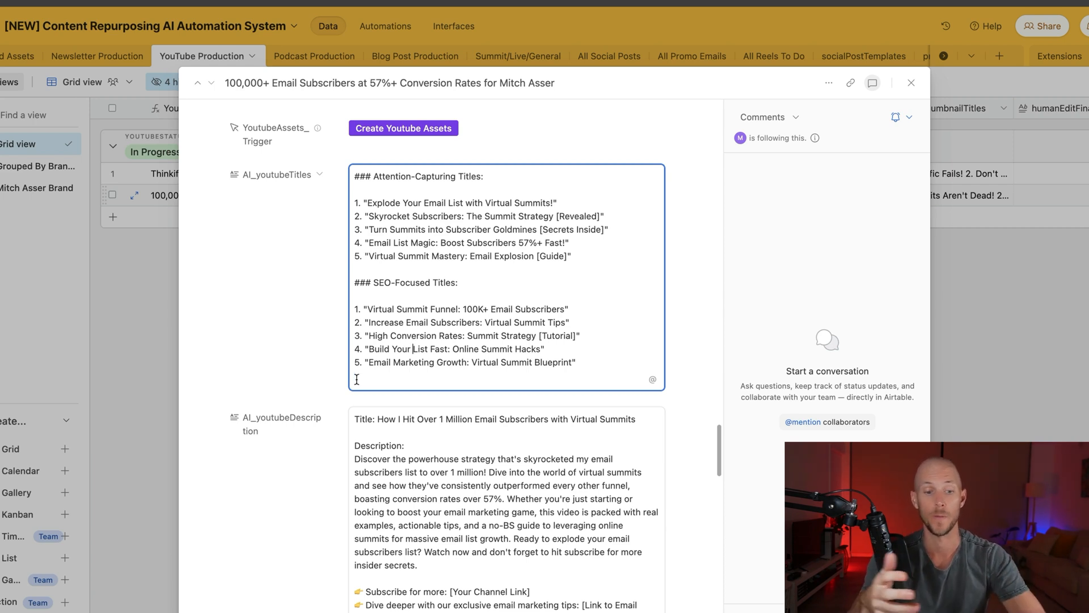
{"action": "scroll", "scroll_direction": "down", "scroll_amount": 3}
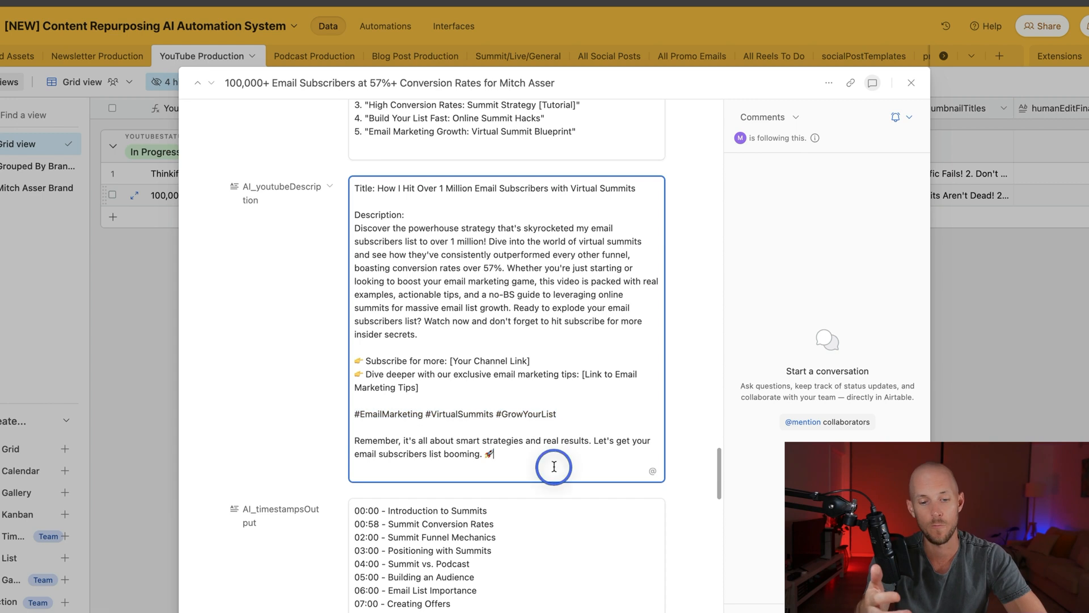
{"action": "key", "text": "ctrl+a"}
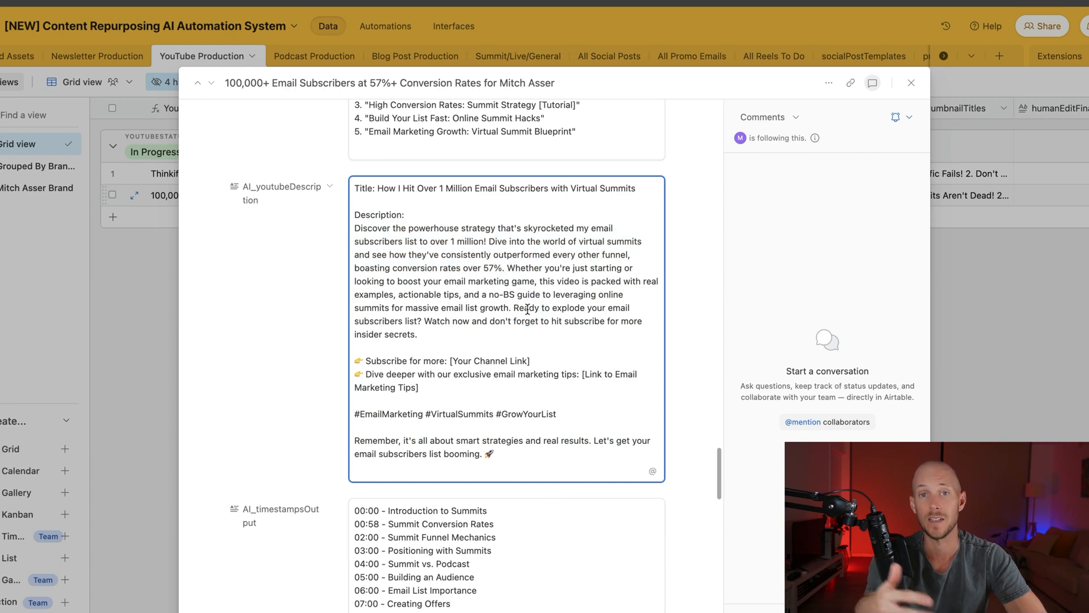
{"action": "scroll", "scroll_direction": "down", "scroll_amount": 3}
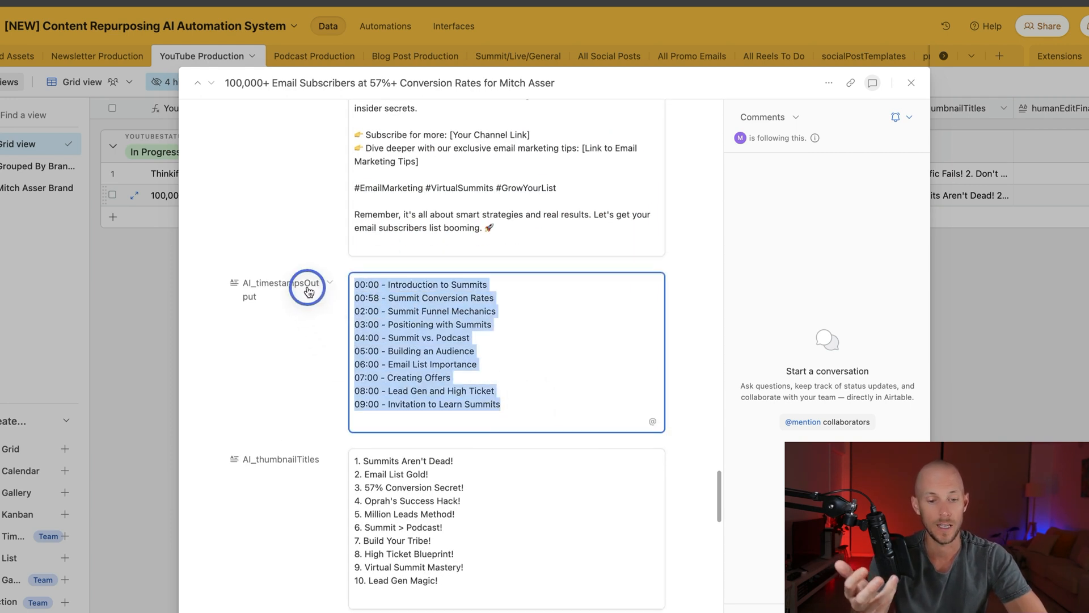
{"action": "mouse_move", "coordinate": [307, 290]}
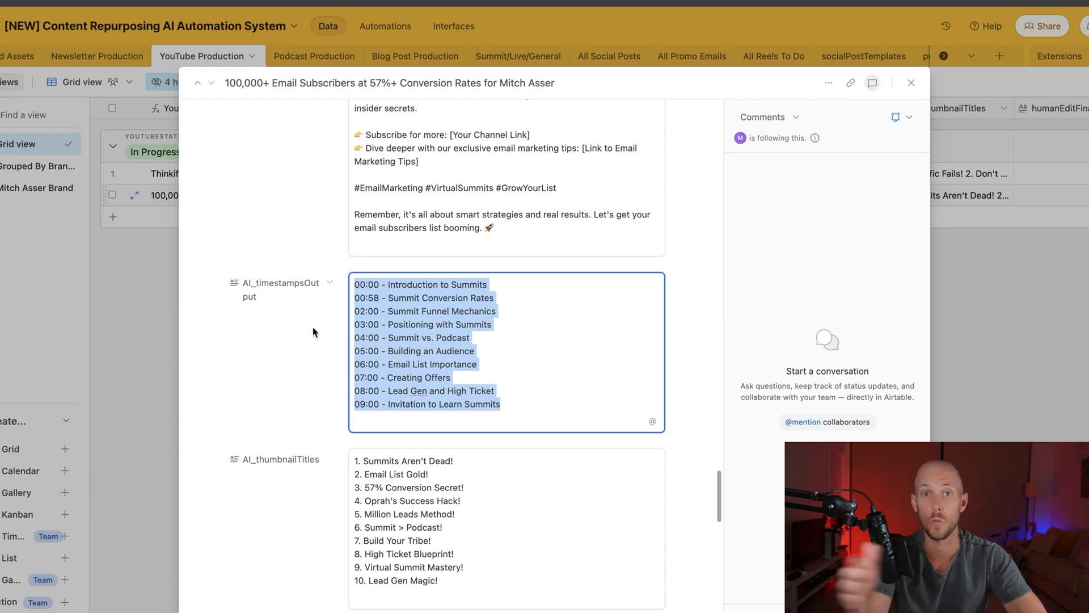
Scroll to the AI_thumbnailTitles field, then close the expanded record back to the grid
{"action": "scroll", "scroll_direction": "down", "scroll_amount": 3}
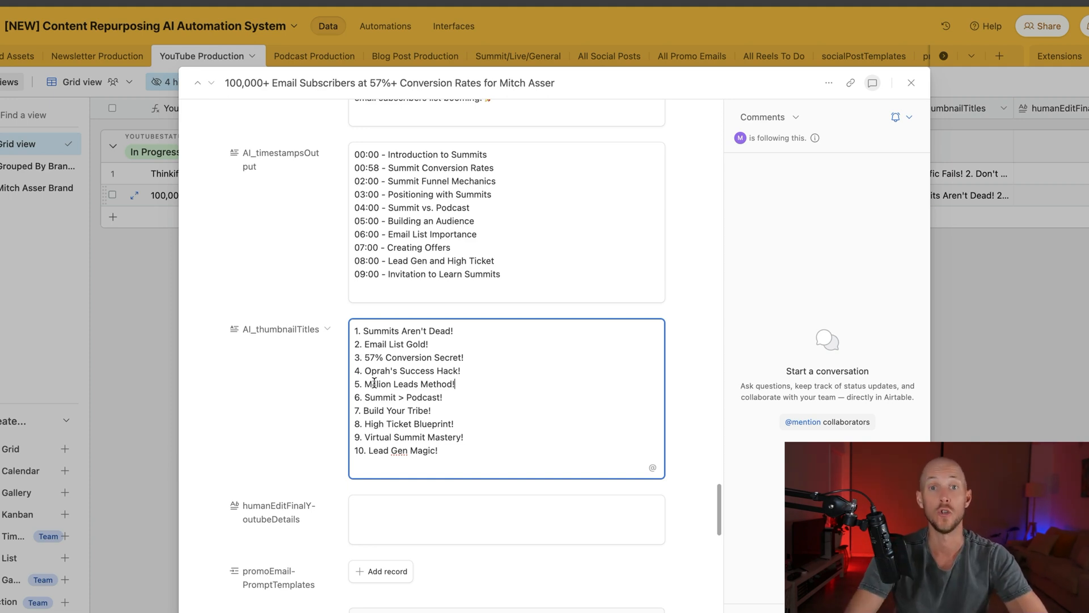
{"action": "scroll", "scroll_direction": "down", "scroll_amount": 3}
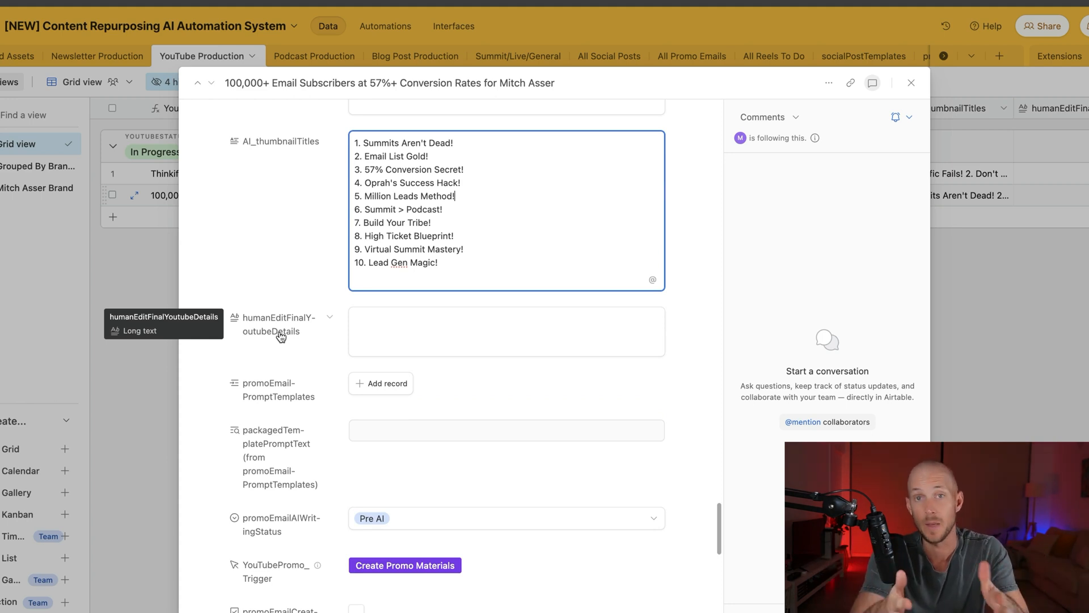
{"action": "left_click", "coordinate": [911, 83]}
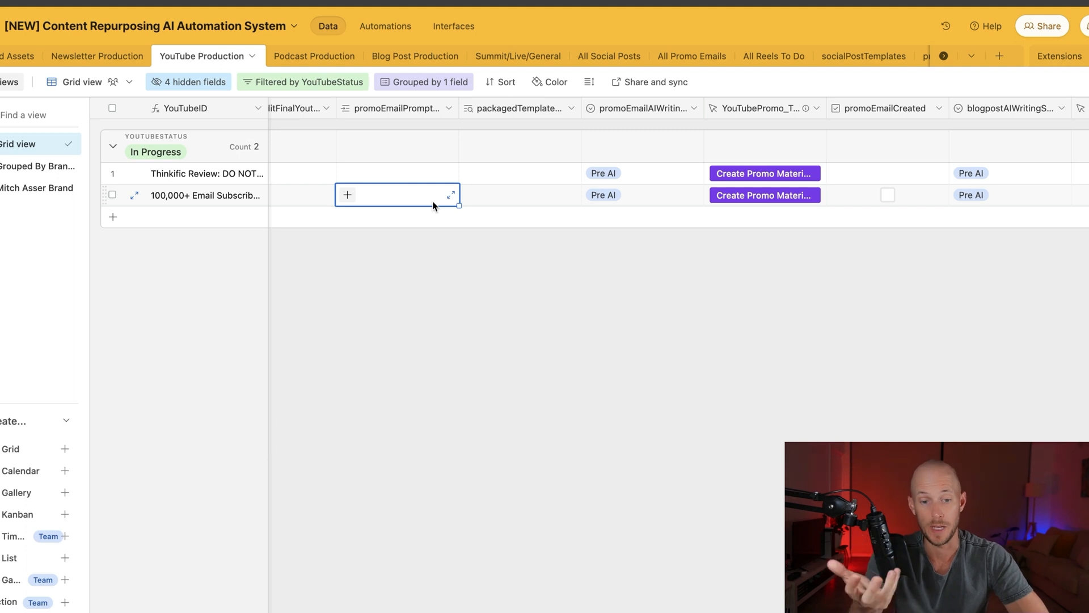
Link podcastPromotion in promoEmailPromptTemplates for the Email Subscribers row and view its packagedTemplate text
{"action": "left_click", "coordinate": [347, 194]}
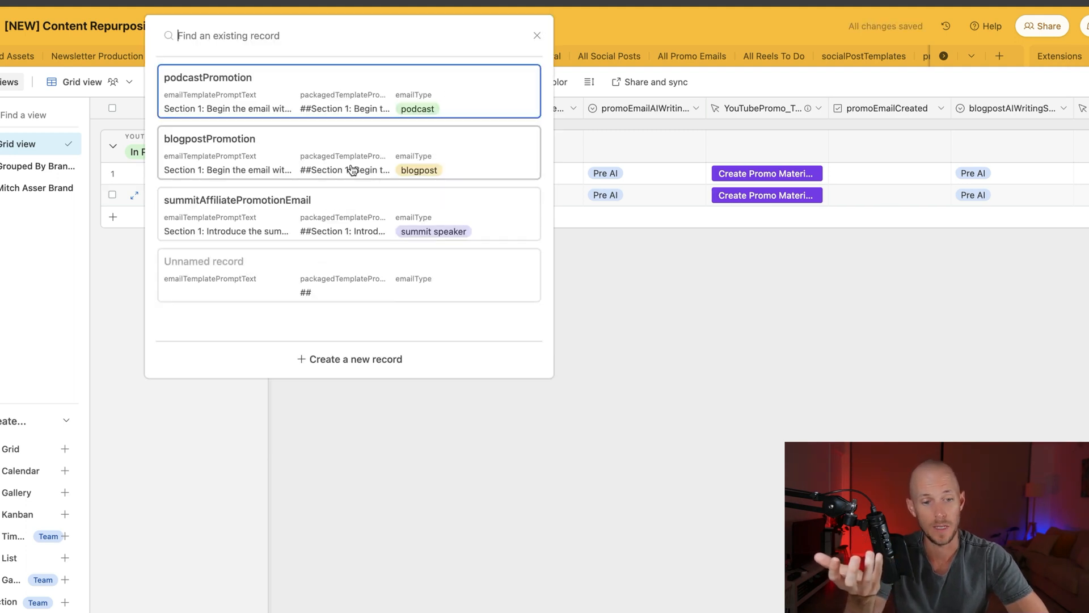
{"action": "mouse_move", "coordinate": [311, 150]}
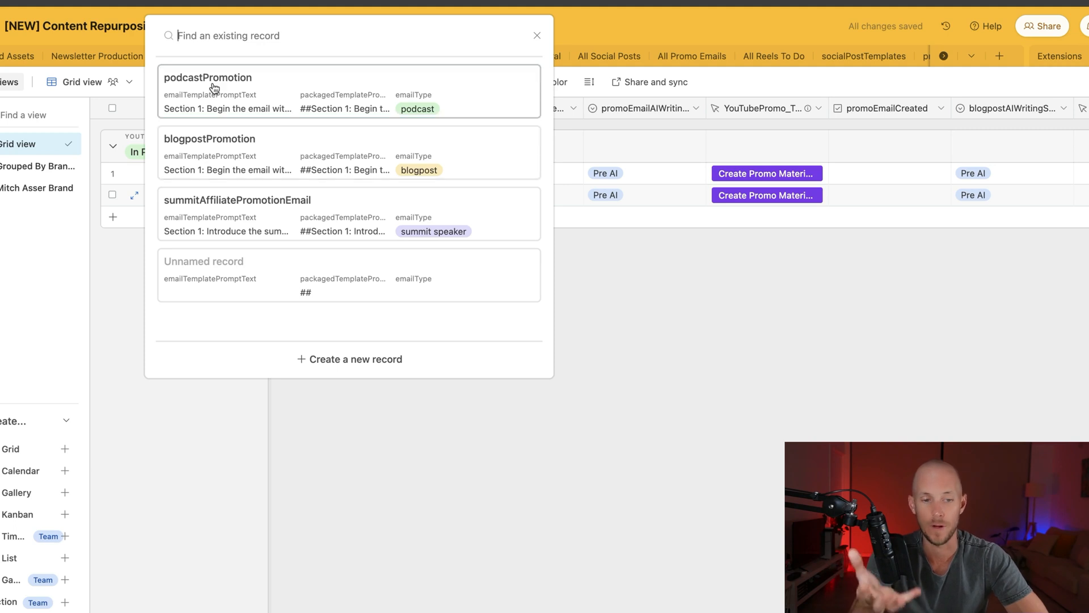
{"action": "left_click", "coordinate": [207, 77]}
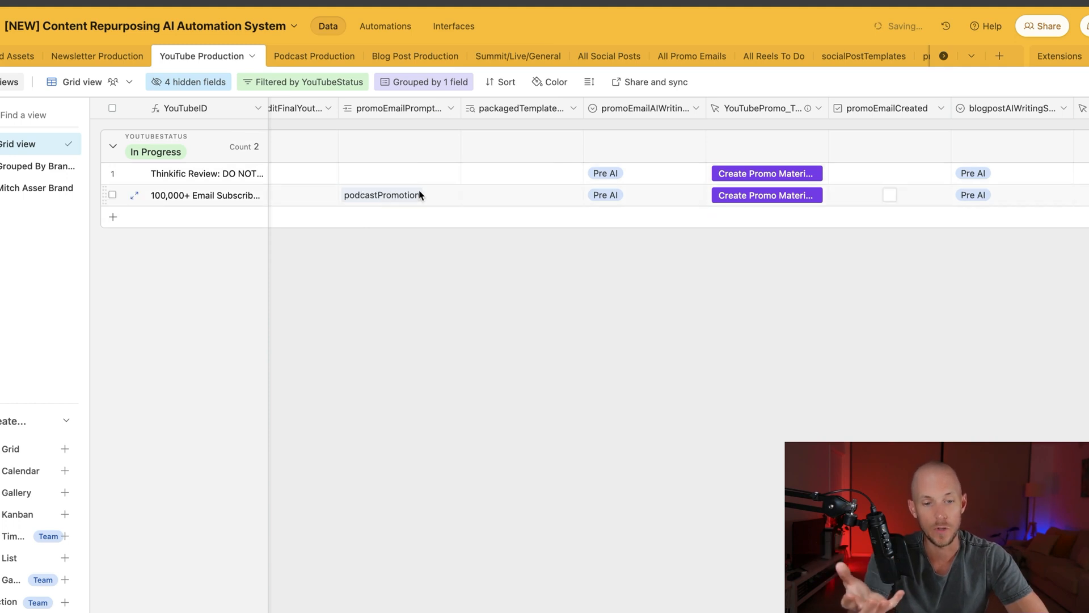
{"action": "left_click", "coordinate": [520, 194]}
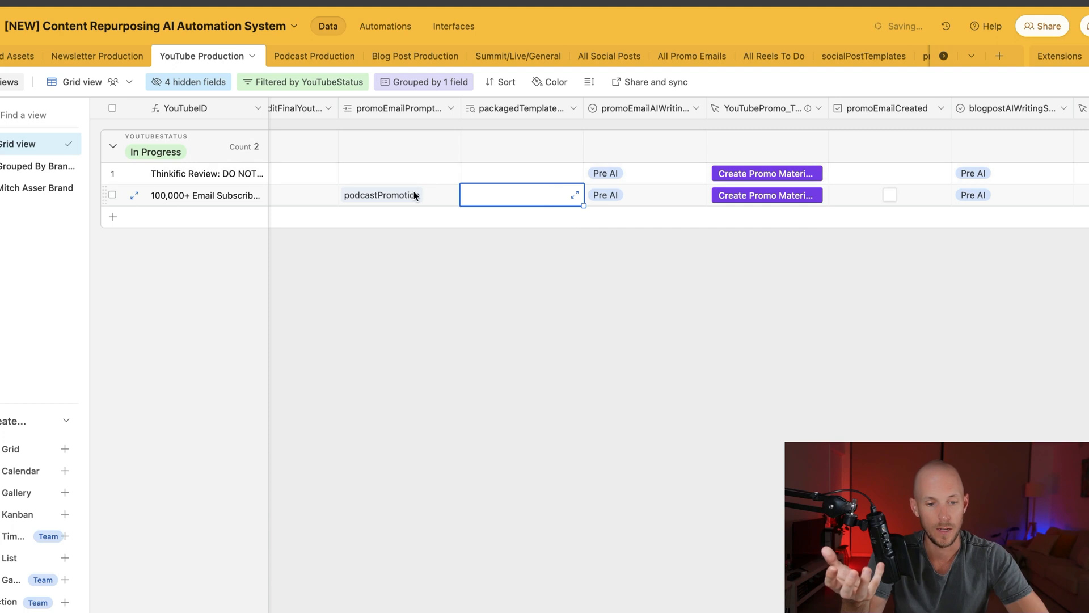
{"action": "scroll", "scroll_direction": "right", "scroll_amount": 3}
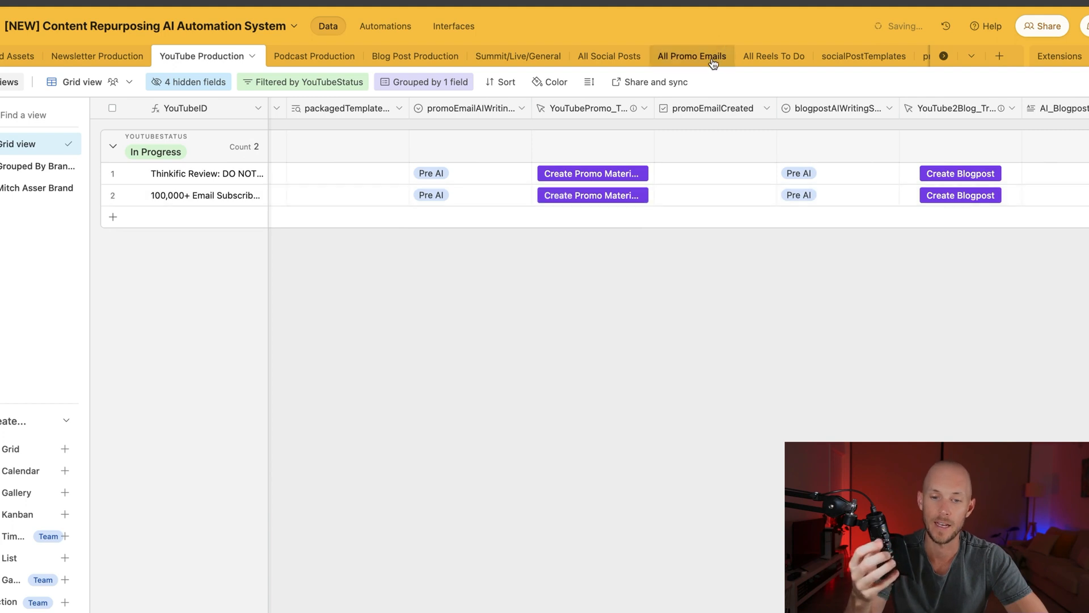
{"action": "left_click", "coordinate": [691, 55]}
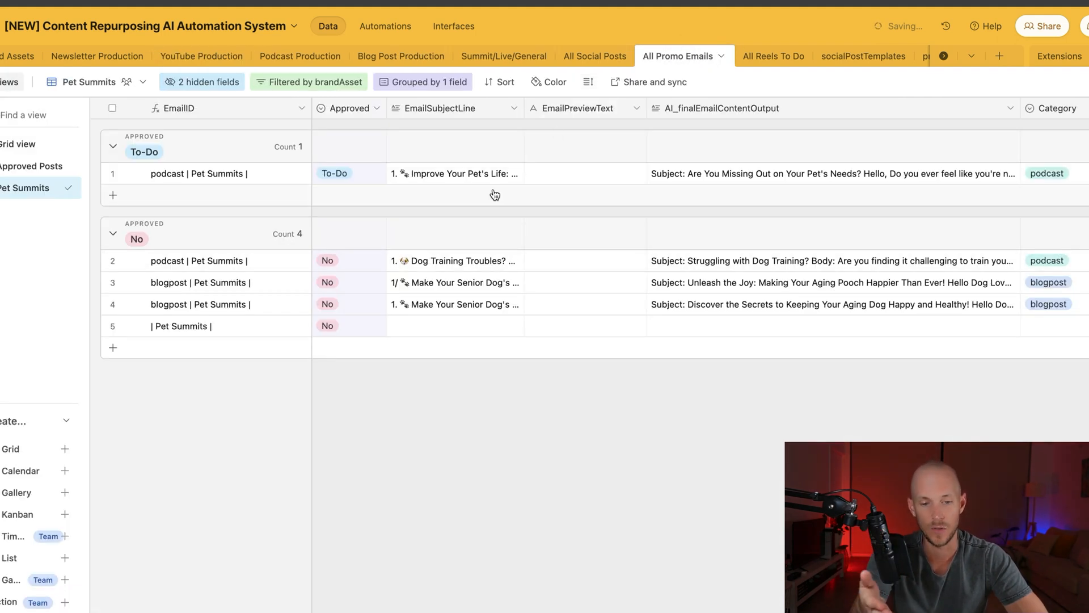
{"action": "right_click", "coordinate": [831, 304]}
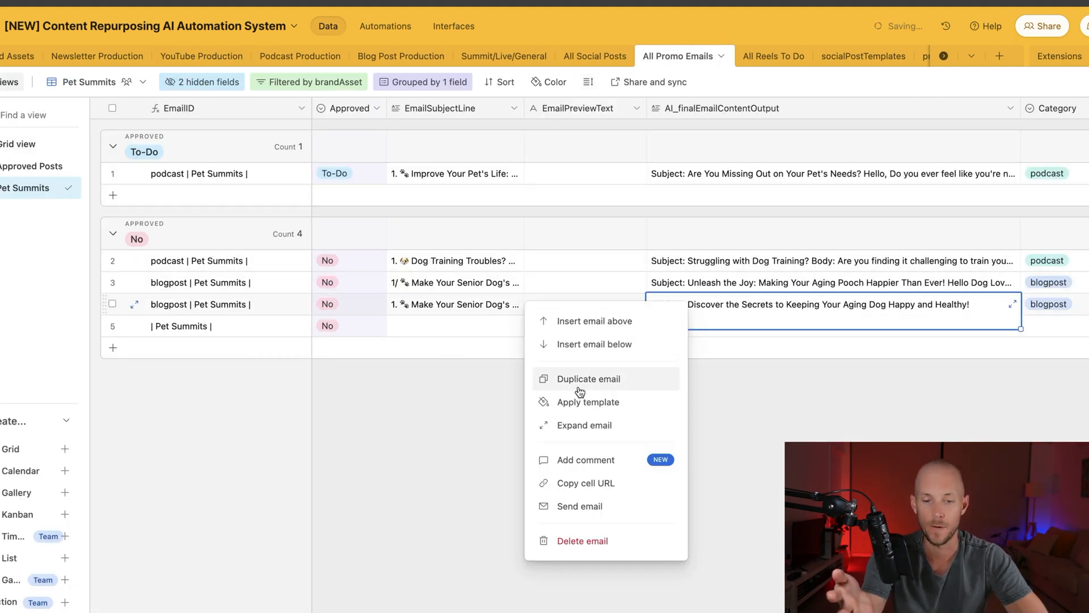
{"action": "left_click", "coordinate": [583, 425]}
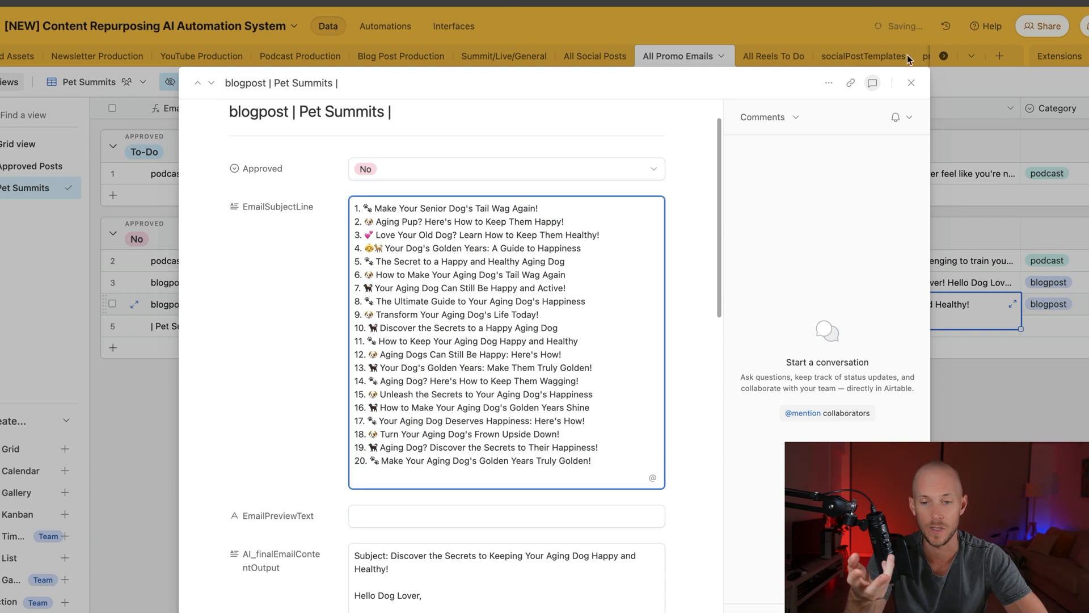
{"action": "left_click", "coordinate": [202, 56]}
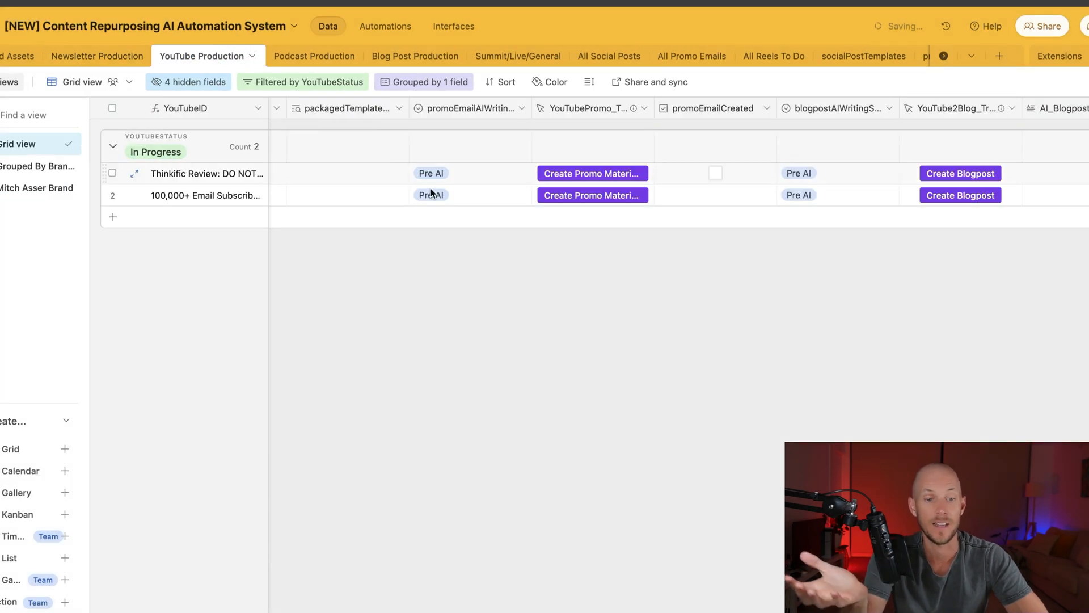
{"action": "scroll", "scroll_direction": "right", "scroll_amount": 3}
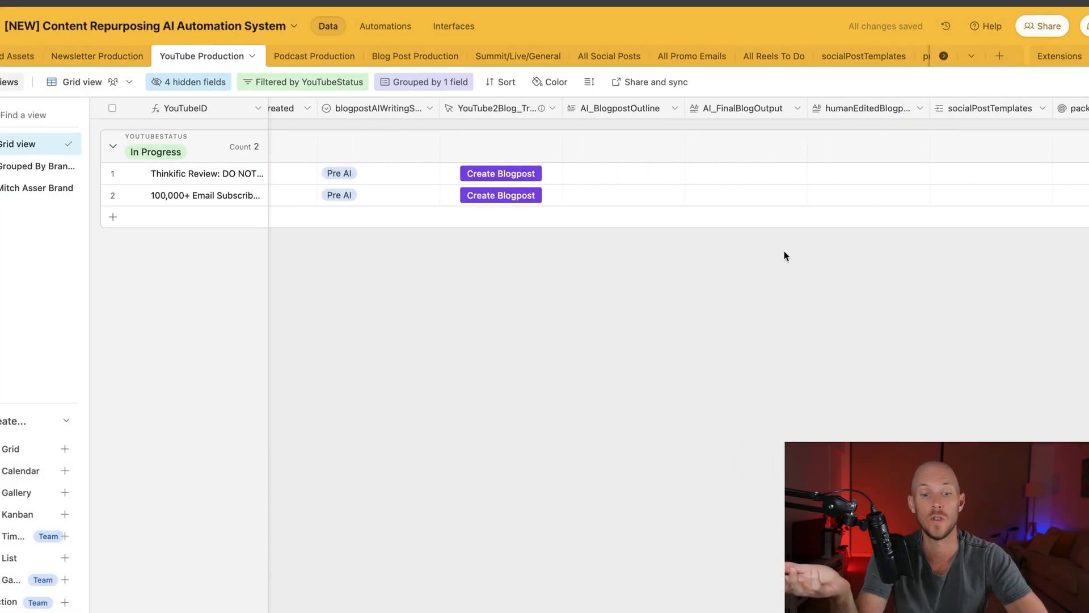
{"action": "mouse_move", "coordinate": [413, 227]}
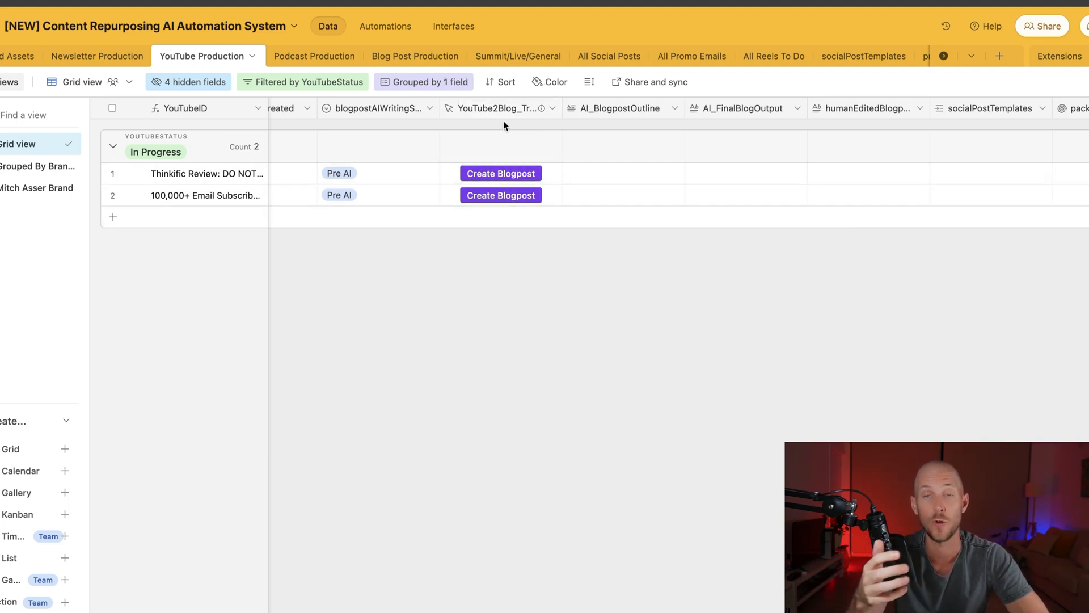
{"action": "scroll", "scroll_direction": "right", "scroll_amount": 3}
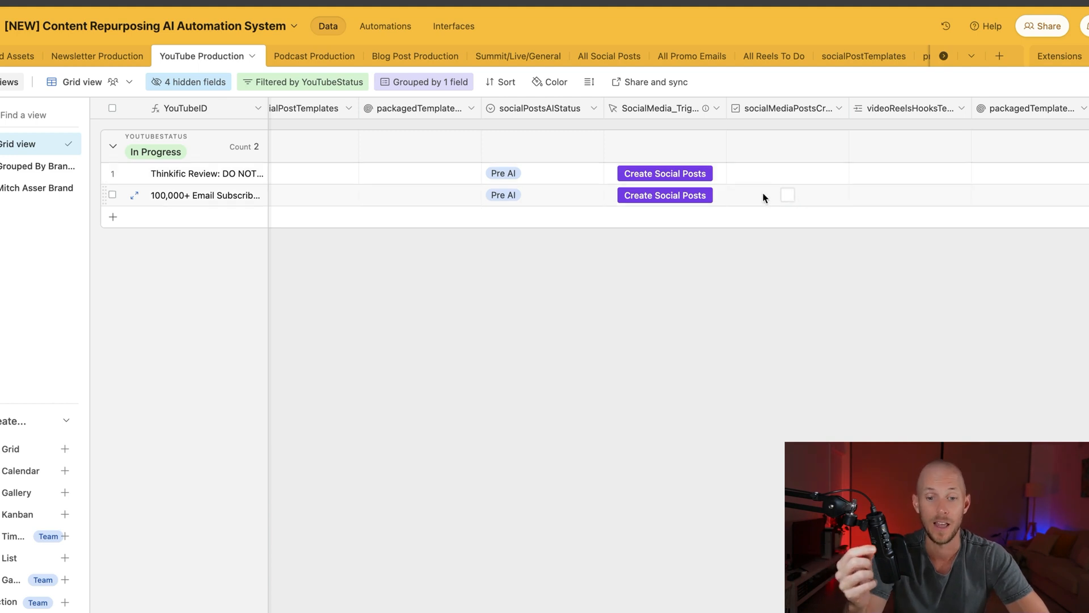
{"action": "mouse_move", "coordinate": [785, 201]}
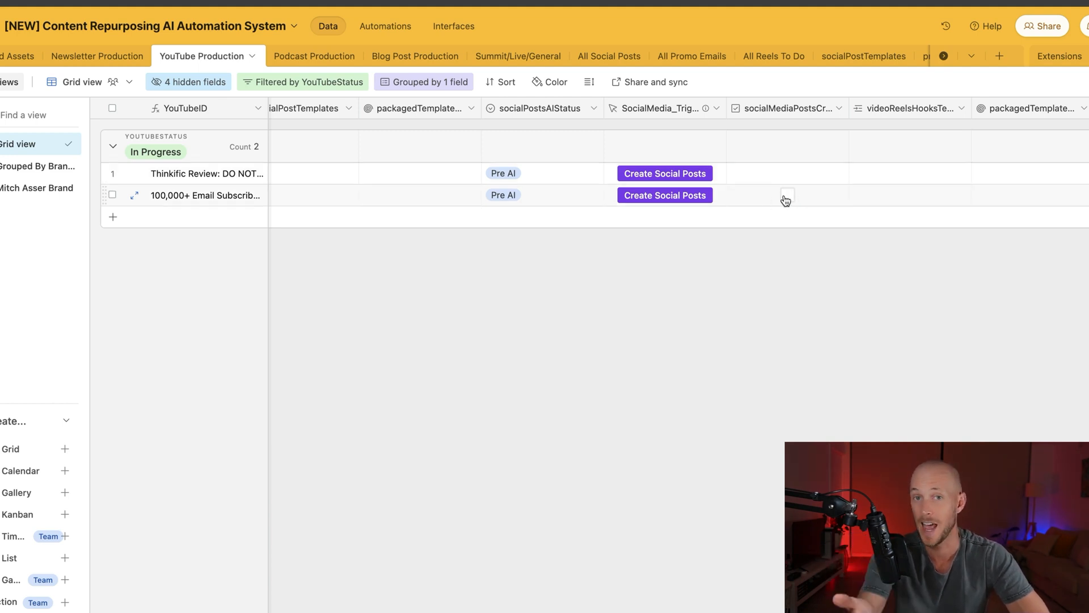